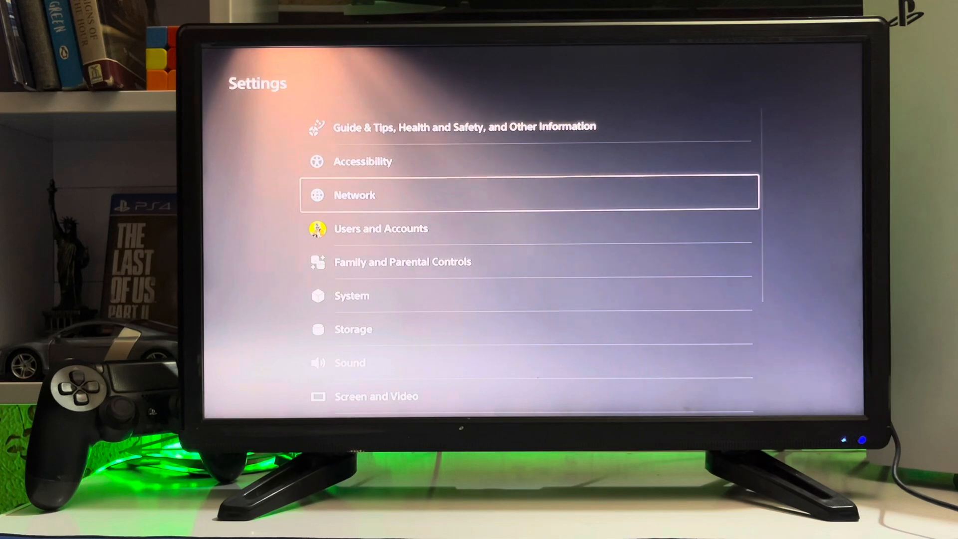
- Open Users and Accounts and show the Other section with Restore Licences
key("Down")
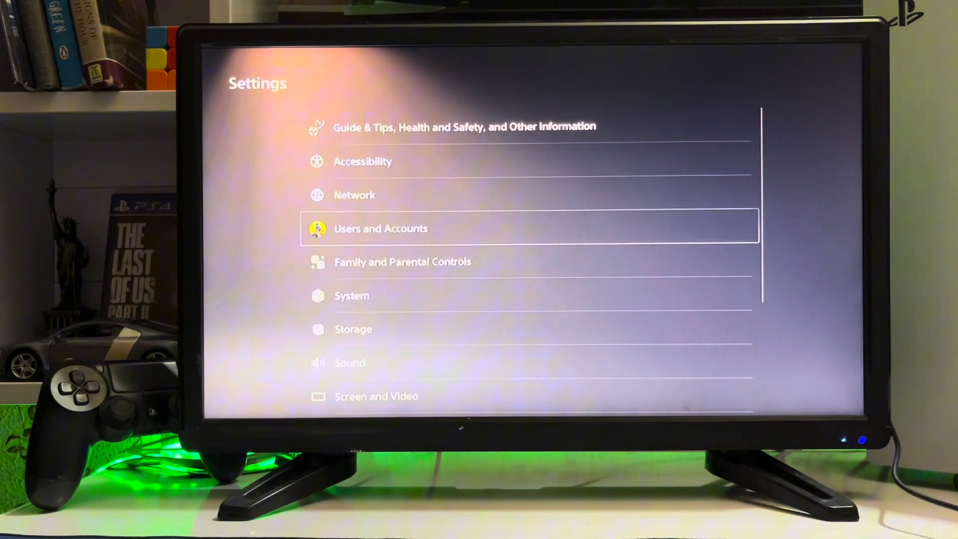
left_click(381, 228)
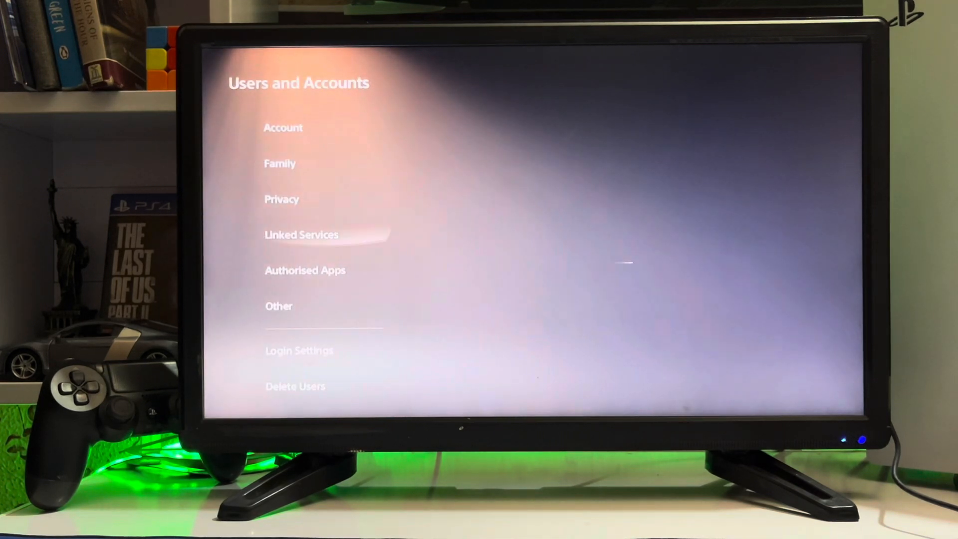
left_click(278, 306)
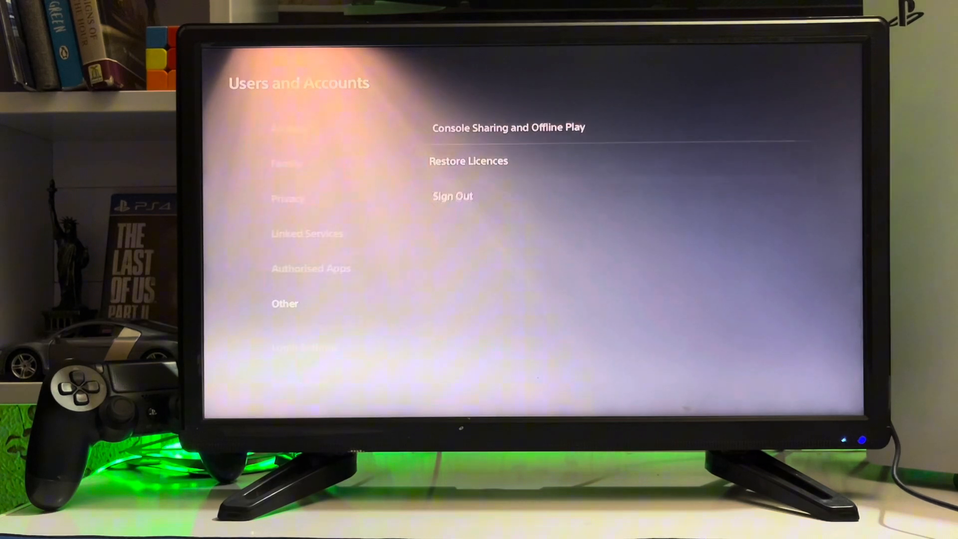
- Run Restore Licences to restore the console's game licences
left_click(468, 160)
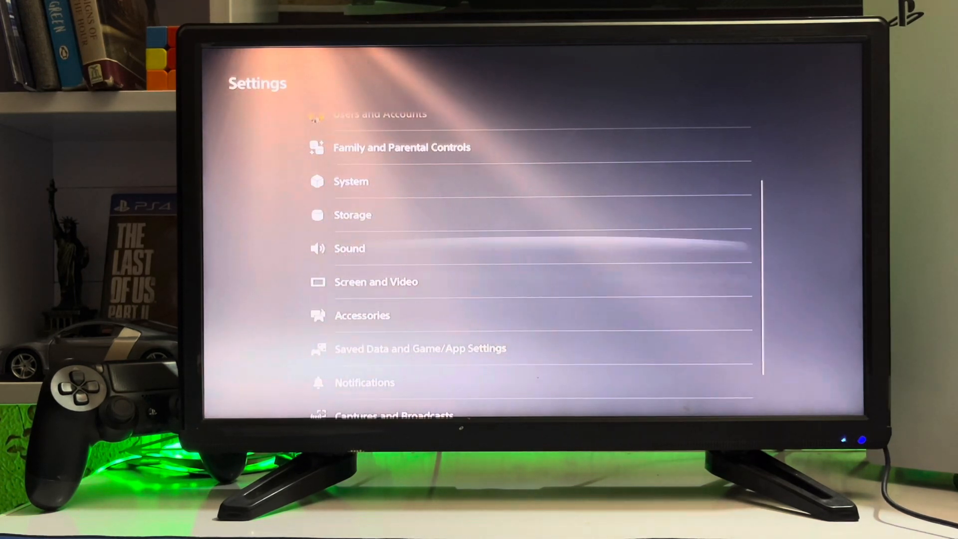
- Check Console Information and updates under System > System Software
left_click(351, 180)
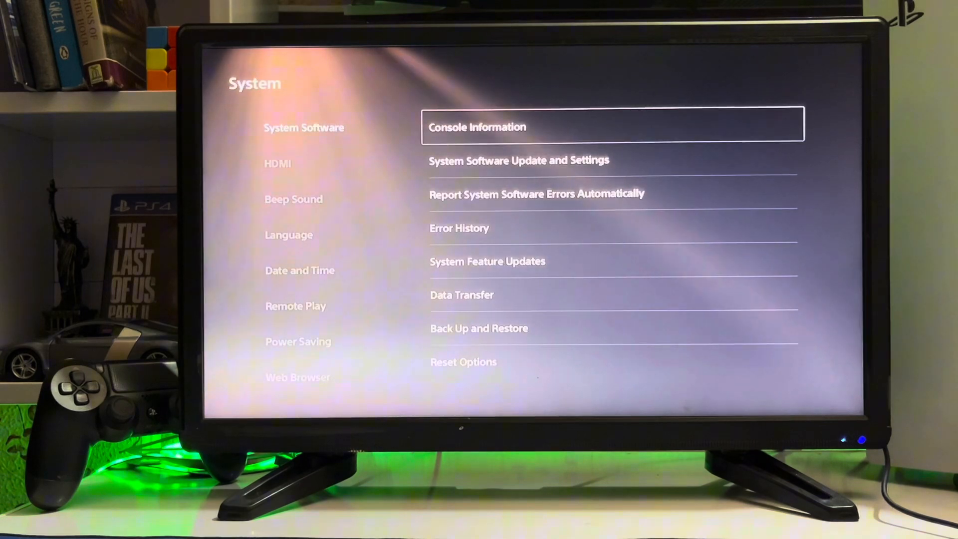
left_click(519, 161)
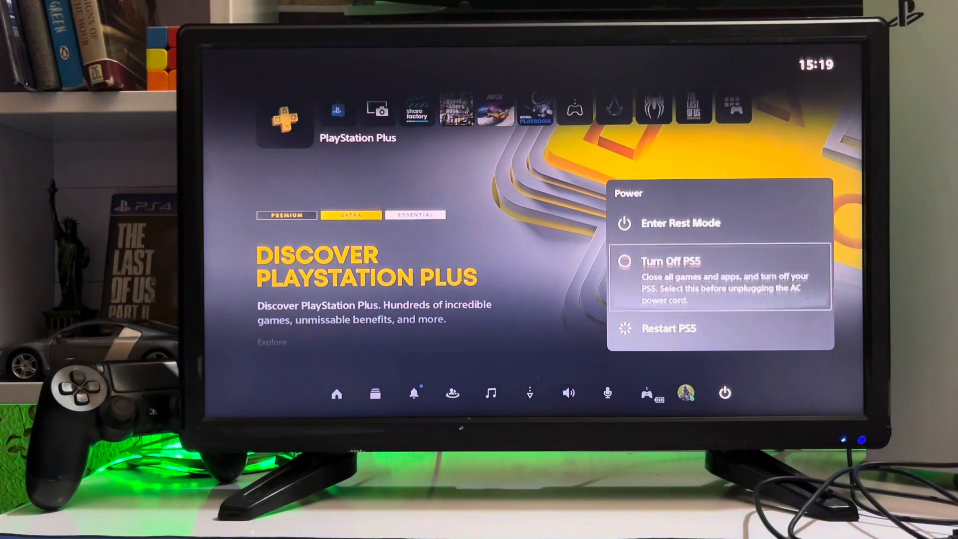
- Turn off the PS5 and confirm Rebuild Database in Safe Mode
left_click(670, 260)
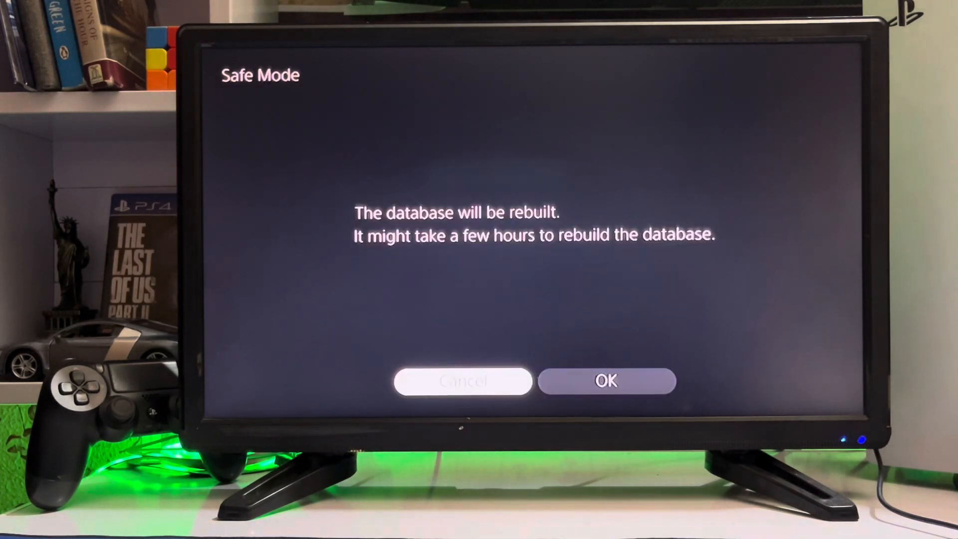
left_click(606, 381)
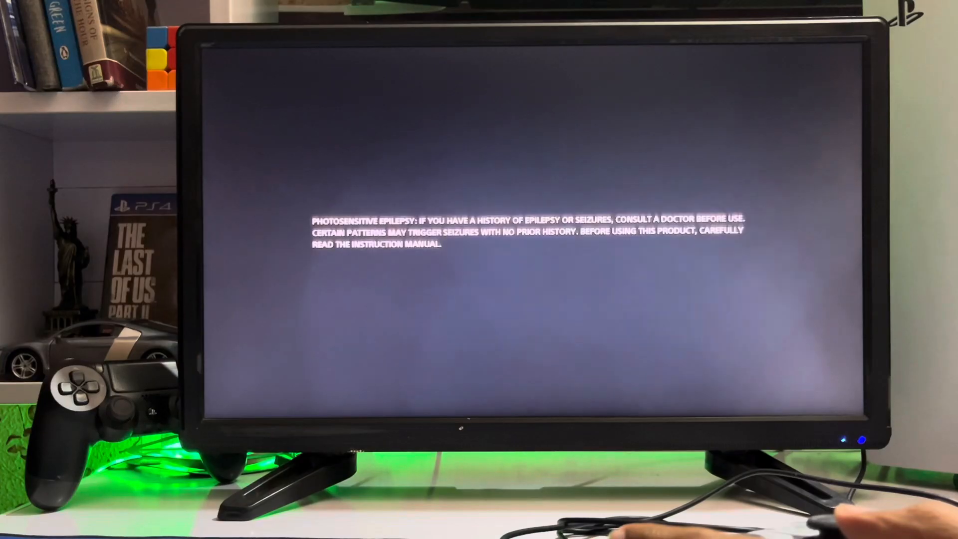